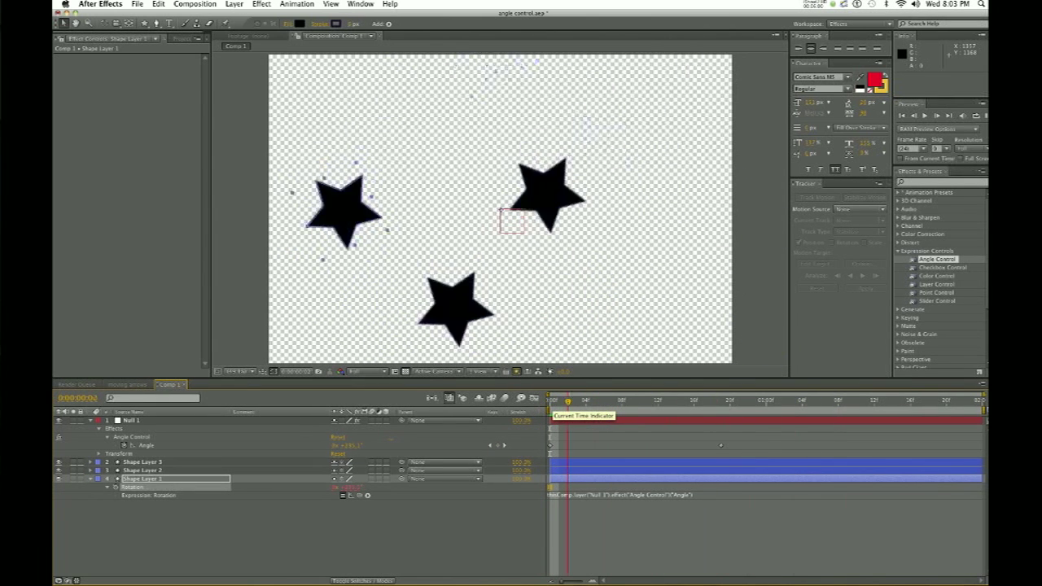
Move the time indicator to about frame 15 to preview the stars rotating together.
{"action": "left_click", "coordinate": [686, 400]}
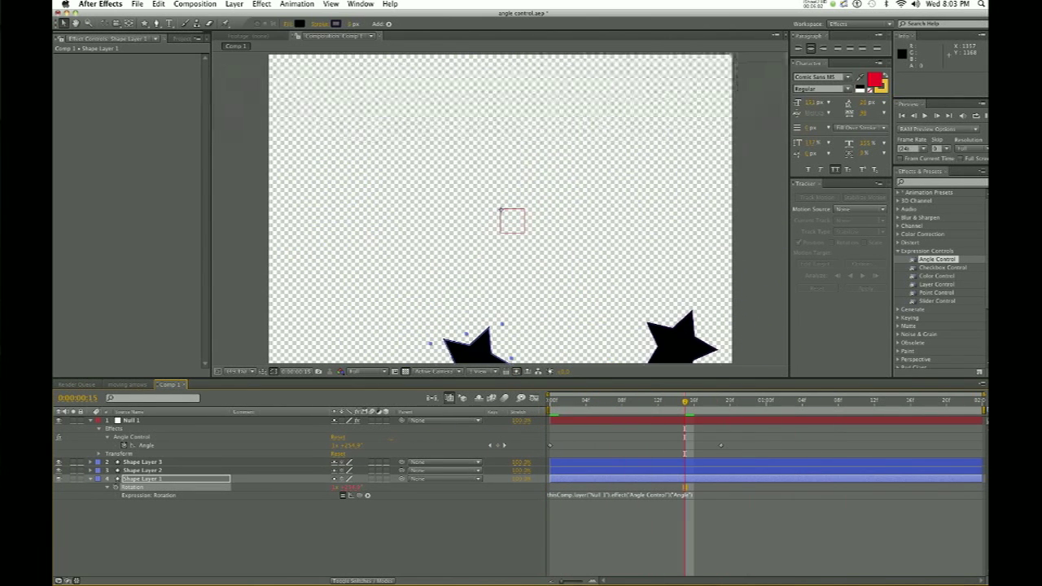